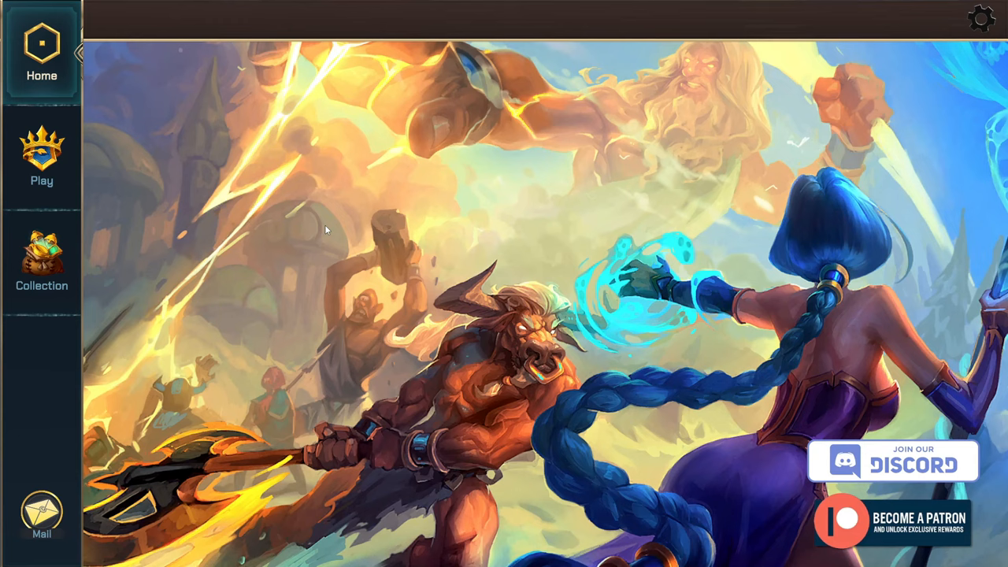
Step: Follow the how-to post's client link to the Pixelborn Build folder on Google Drive
left_click(42, 260)
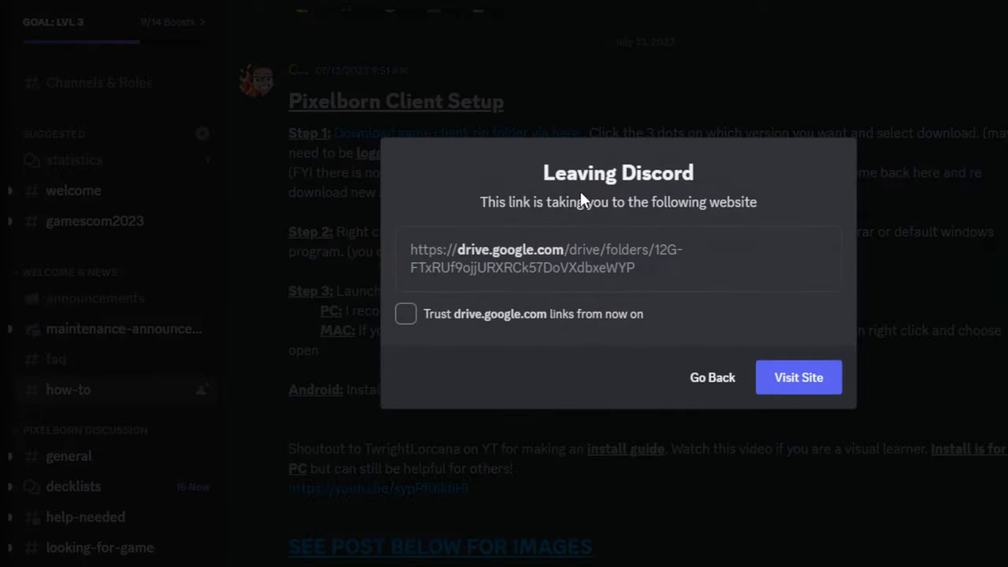
left_click(798, 377)
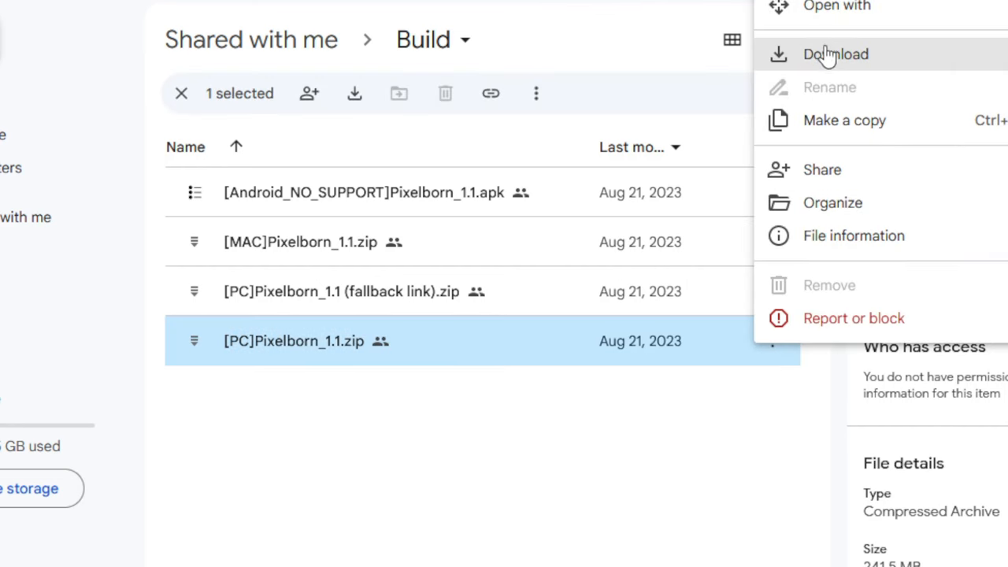
Step: Download [PC]Pixelborn_1.1.zip, bypassing the virus-scan warning
left_click(825, 53)
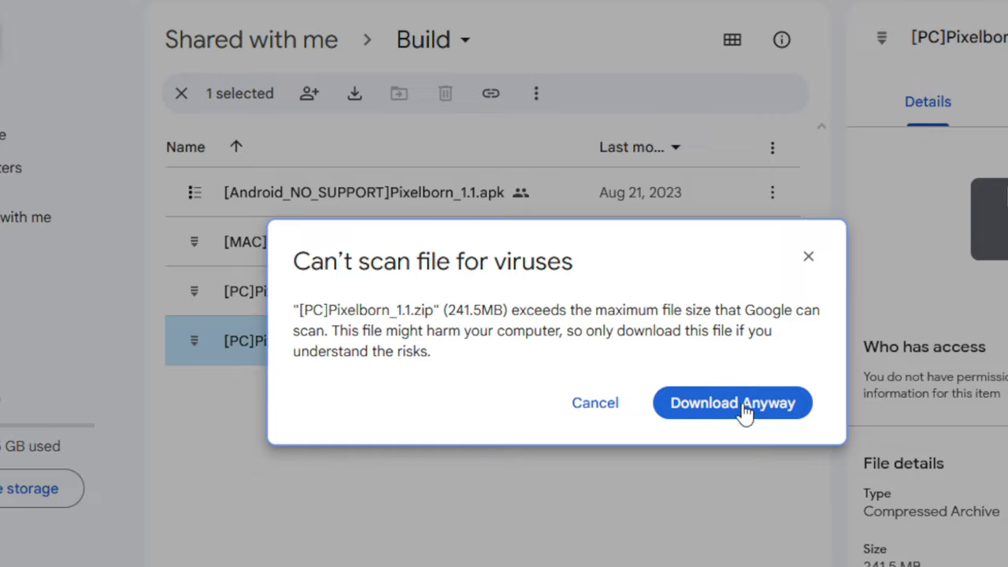
left_click(733, 403)
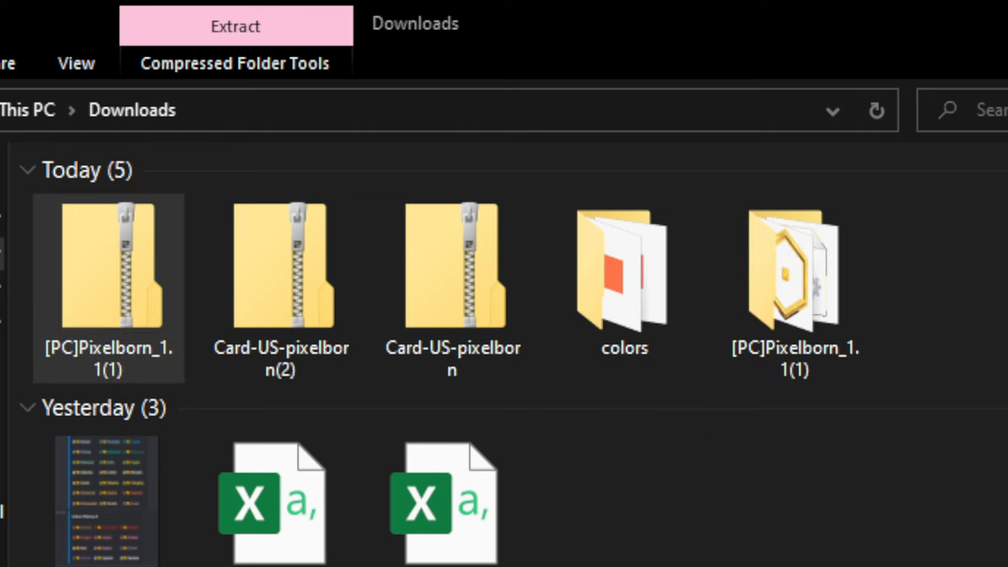
Step: Open the extracted [PC]Pixelborn_1.1(1) folder and launch Pixelborn.exe
left_click(795, 284)
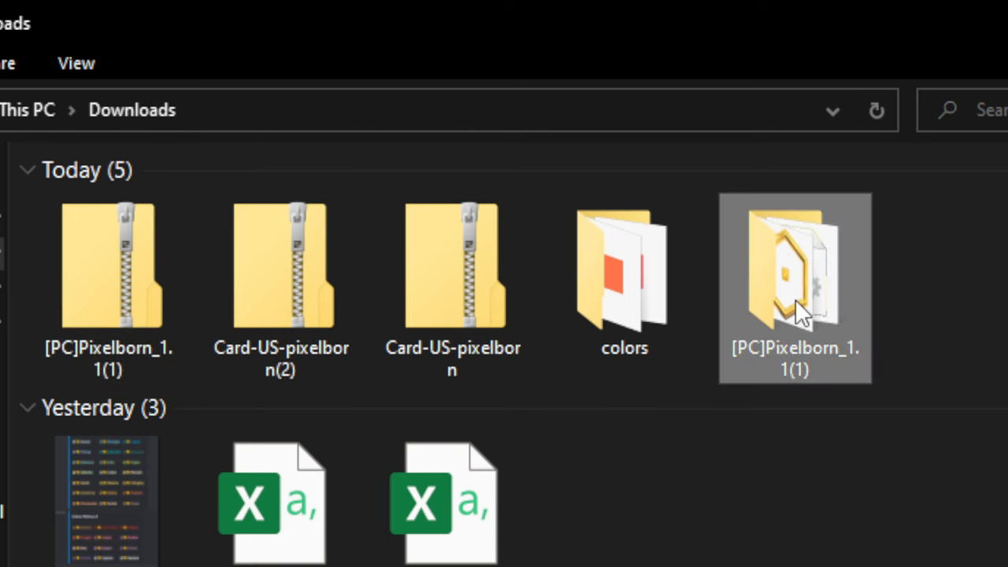
double_click(794, 271)
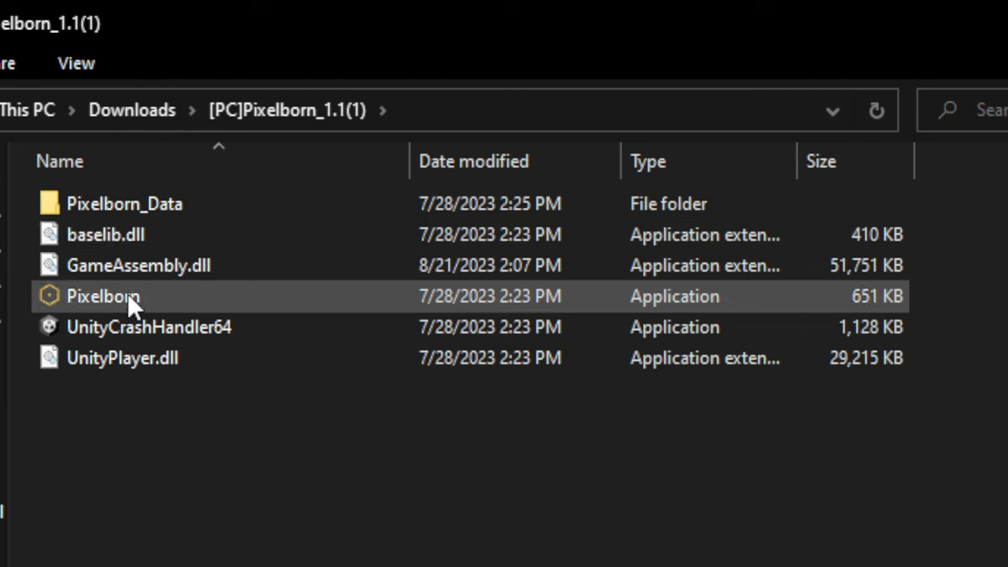
mouse_move(110, 303)
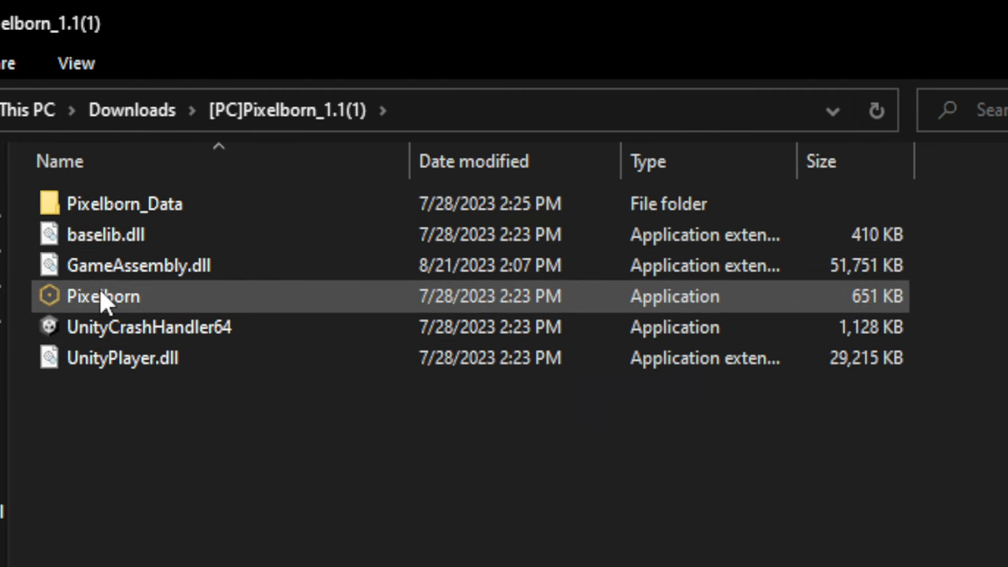
double_click(101, 296)
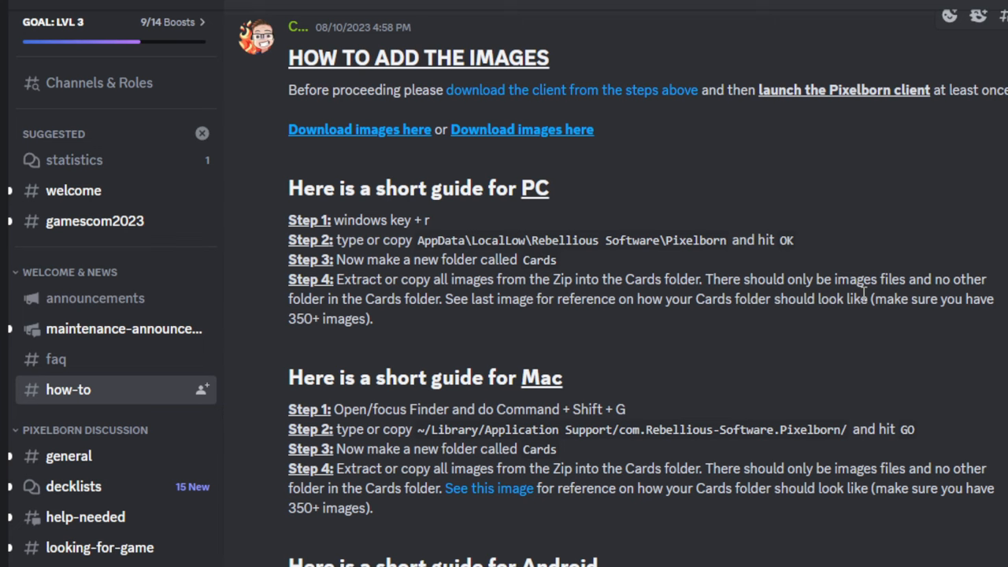
mouse_move(405, 129)
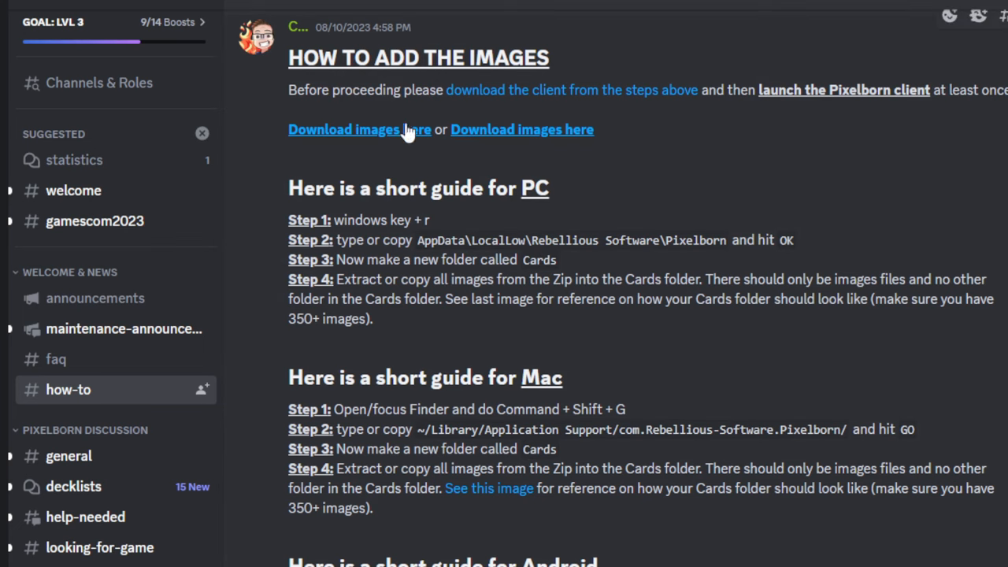
mouse_move(470, 317)
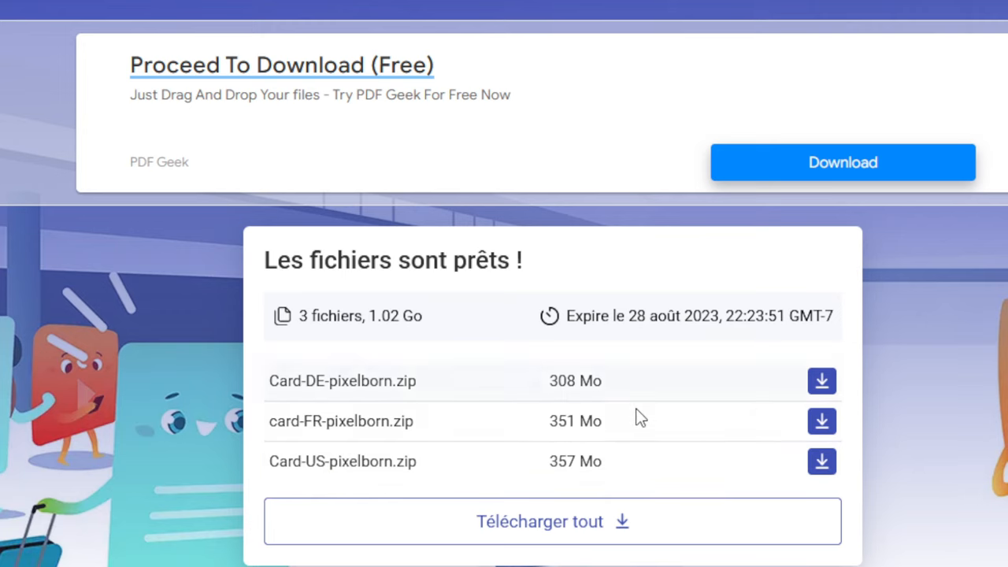
mouse_move(879, 382)
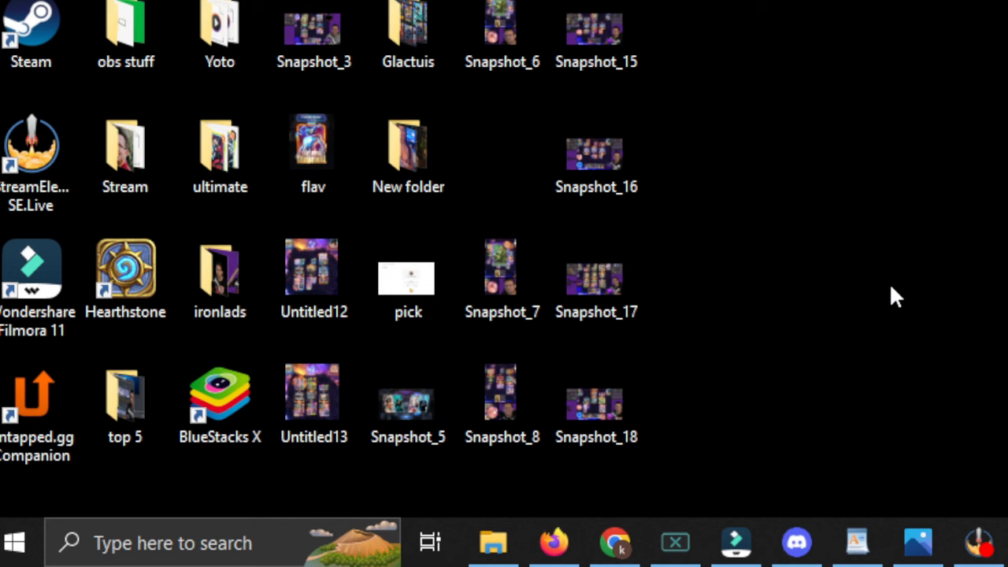
Step: Open AppData\LocalLow\Rebellious Software\Pixelborn via the Run dialog
key("Win+r")
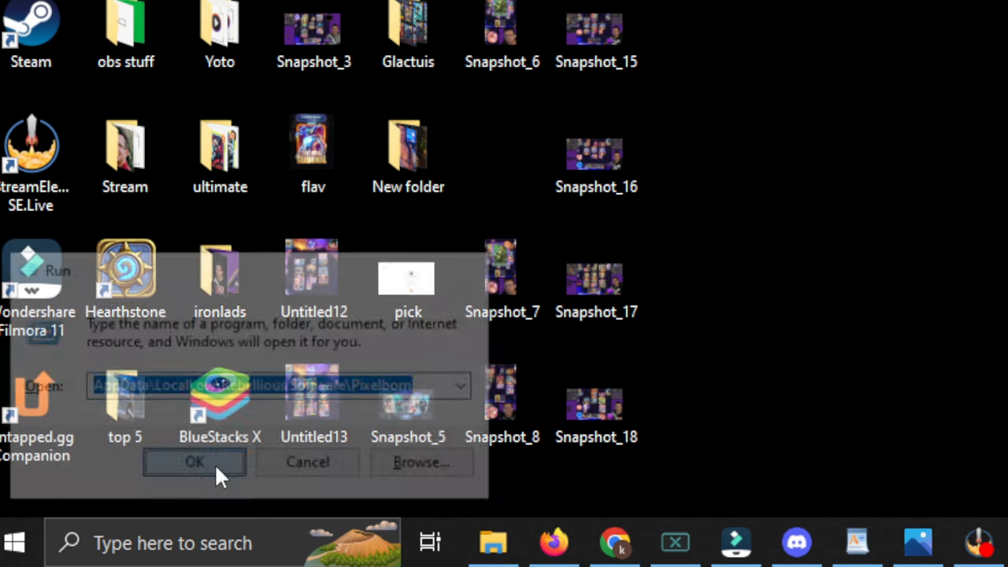
left_click(195, 463)
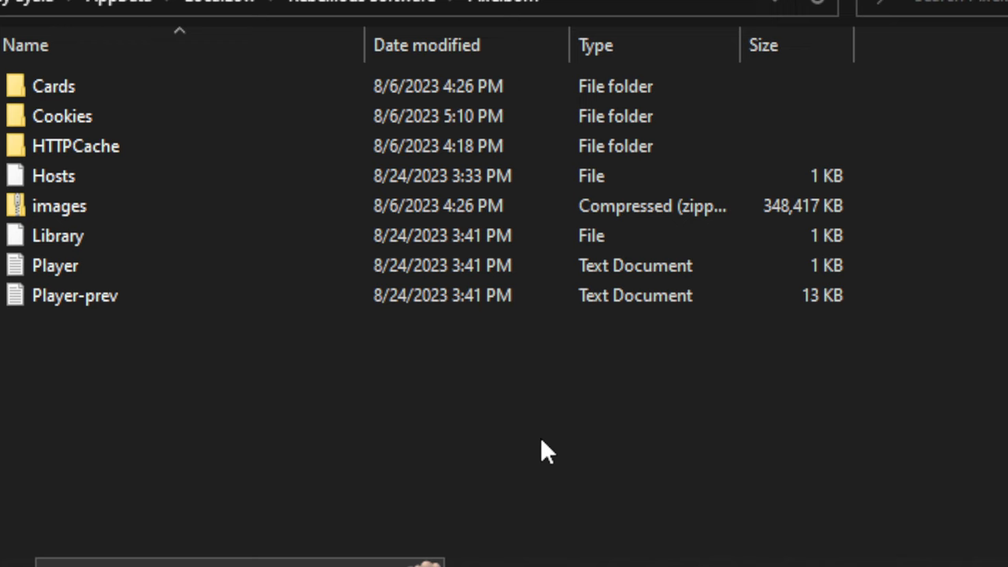
Step: Create a new folder named Cards in the Pixelborn data folder
right_click(544, 452)
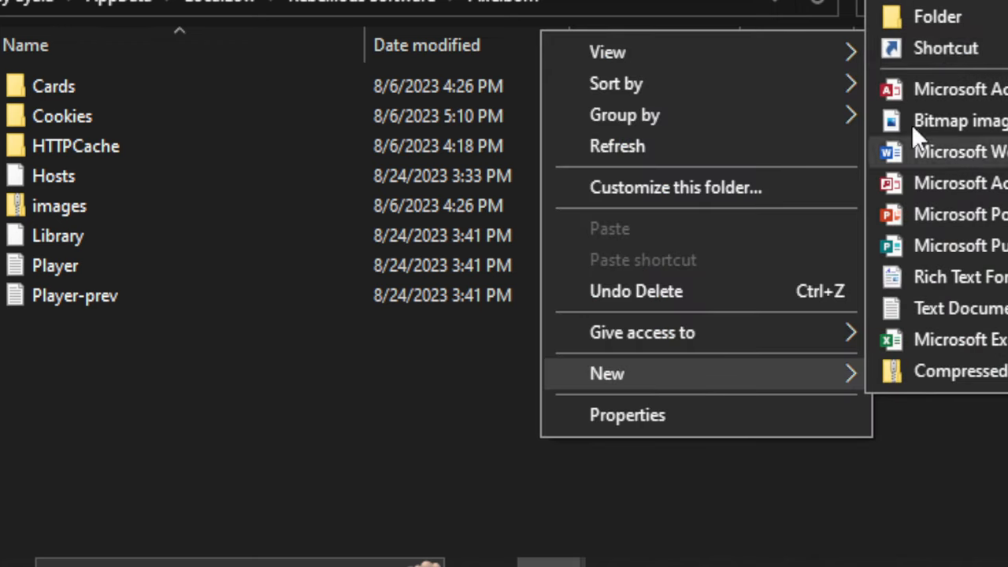
left_click(938, 16)
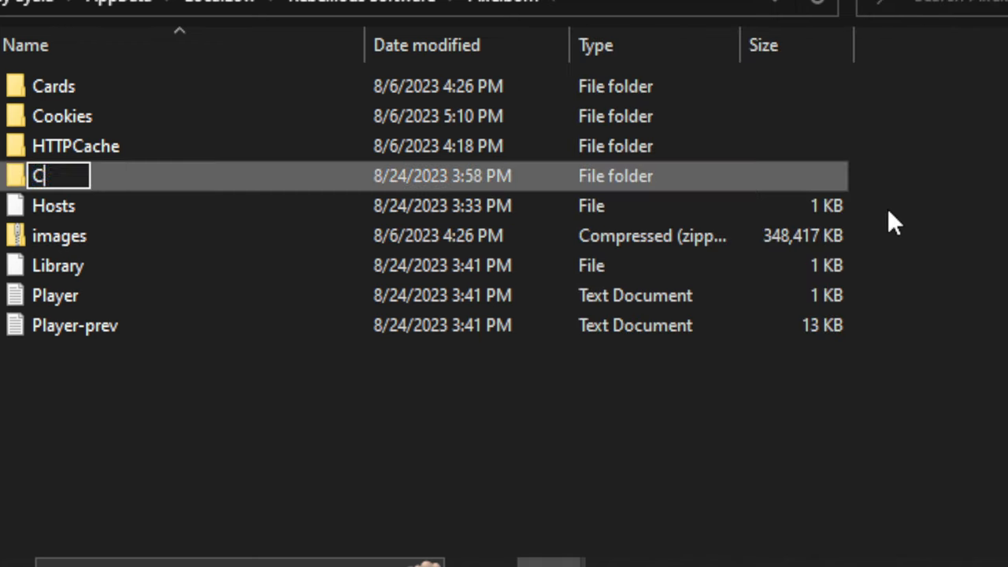
type("ards")
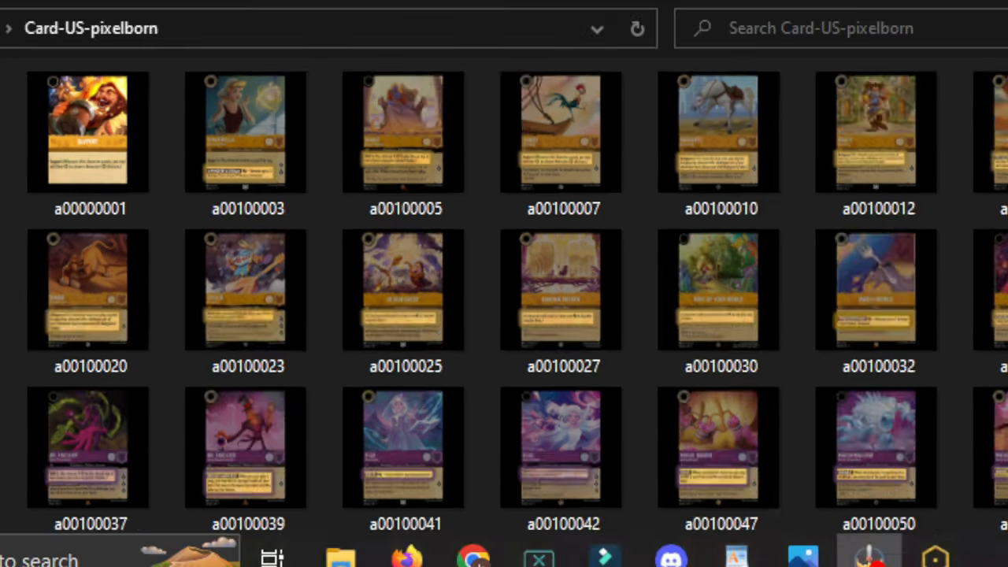
Step: Copy the Card-US-pixelborn images into Cards, bringing it to 340 MB
scroll("down", 3)
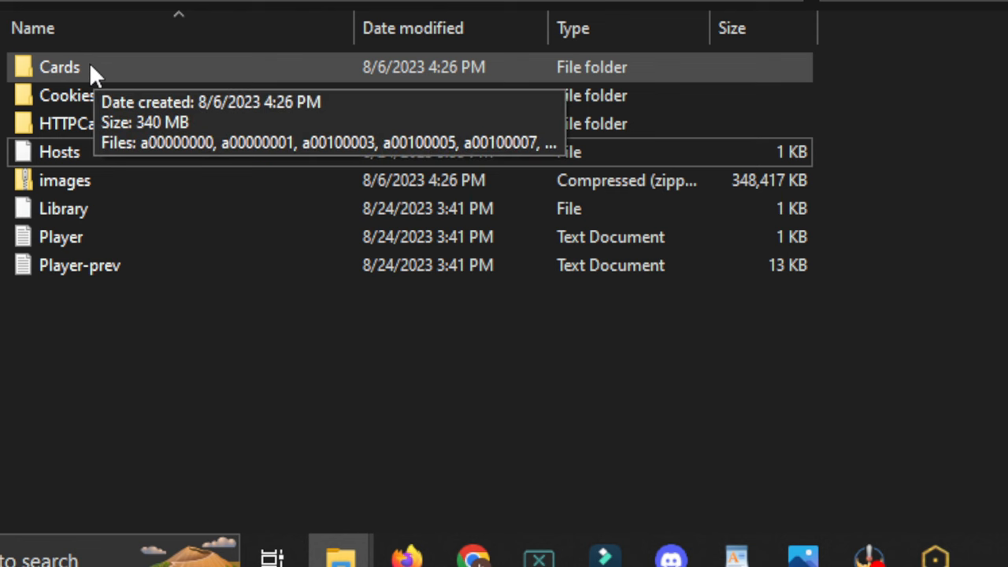
Step: Open Cards and scroll through the card images starting at a00000000
double_click(52, 62)
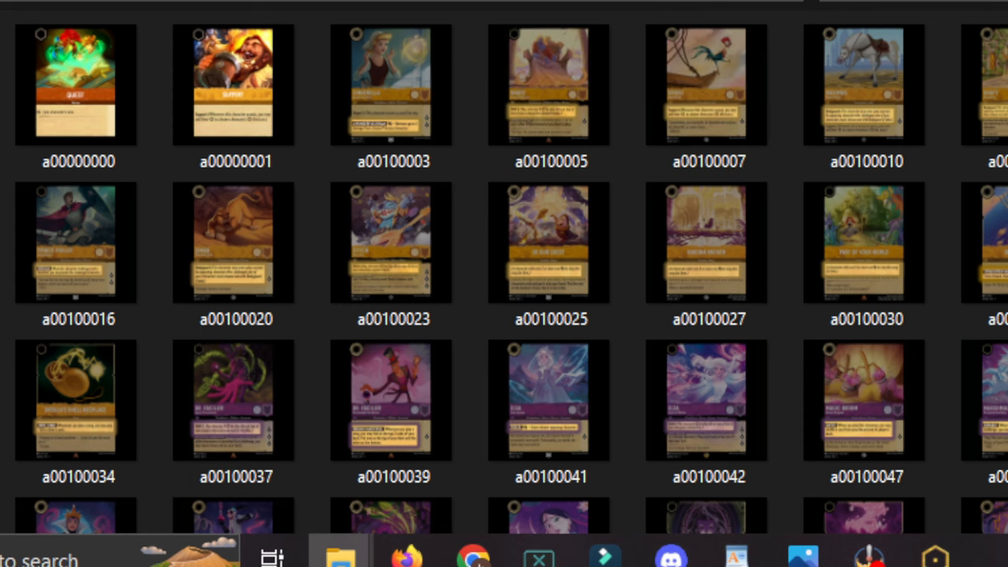
scroll("down", 3)
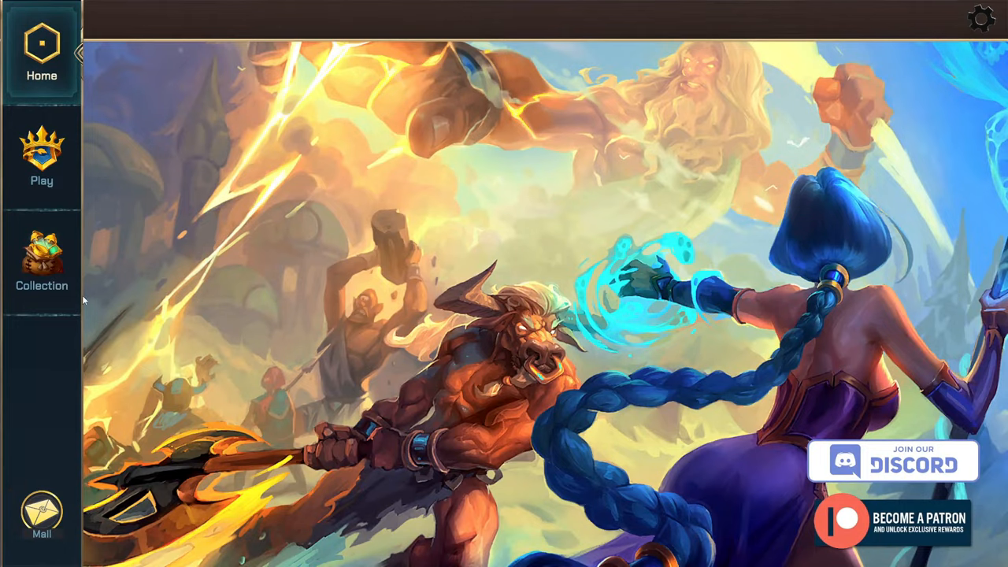
Step: Browse the Collection's card art, then go to the ranked PvP play screen
left_click(41, 264)
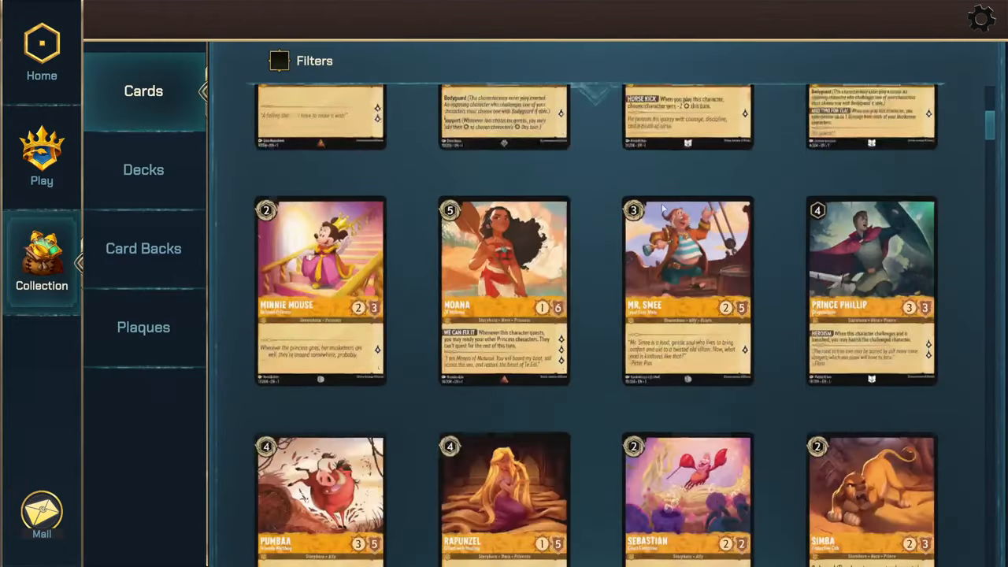
scroll("down", 3)
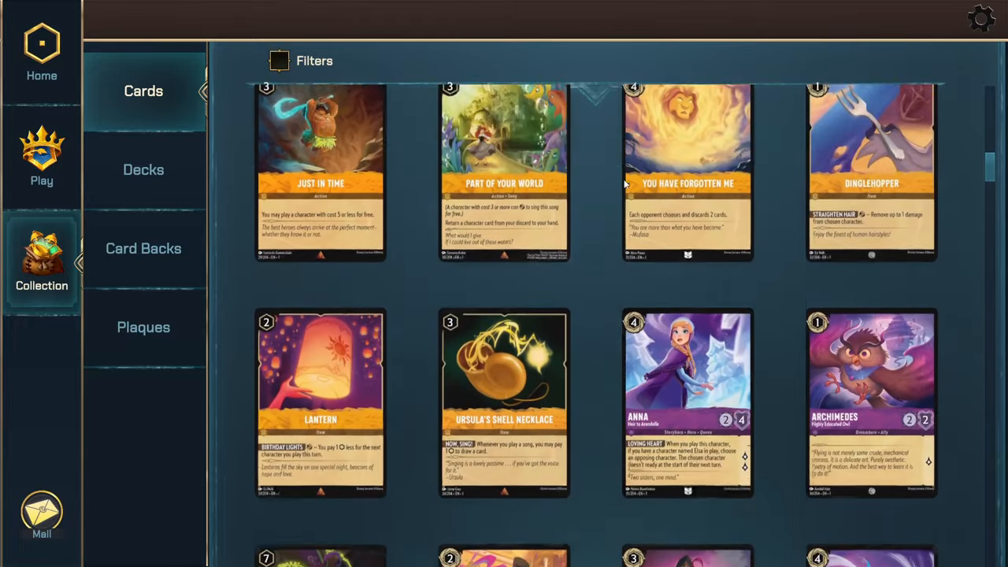
left_click(42, 157)
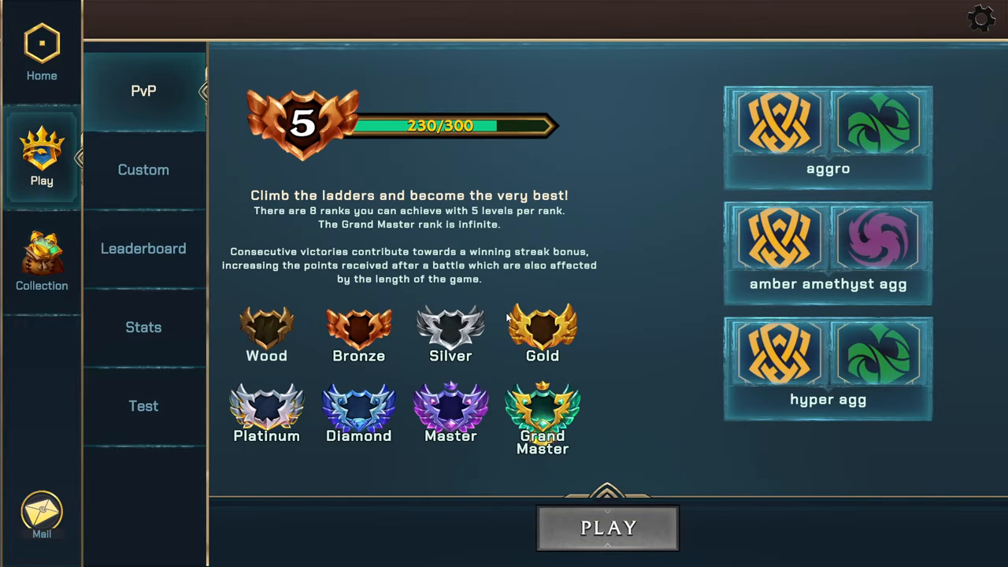